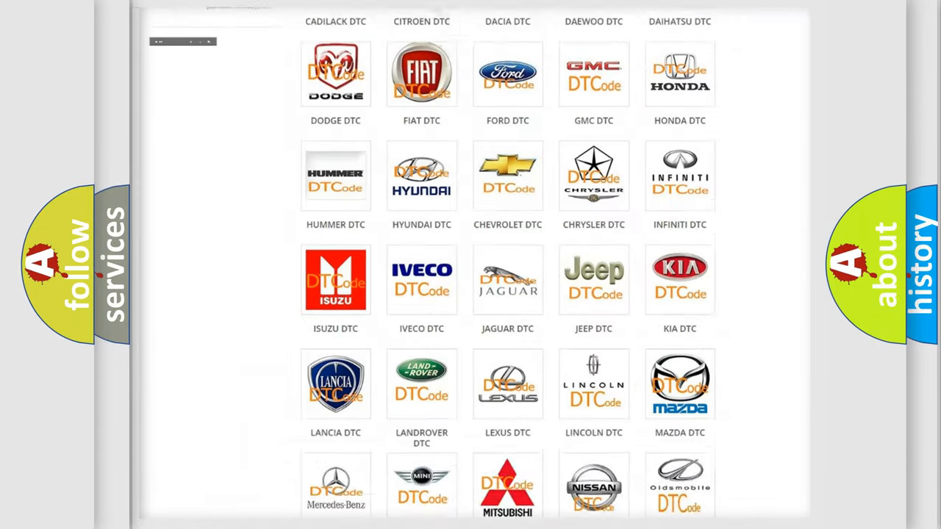
scroll("up", 3)
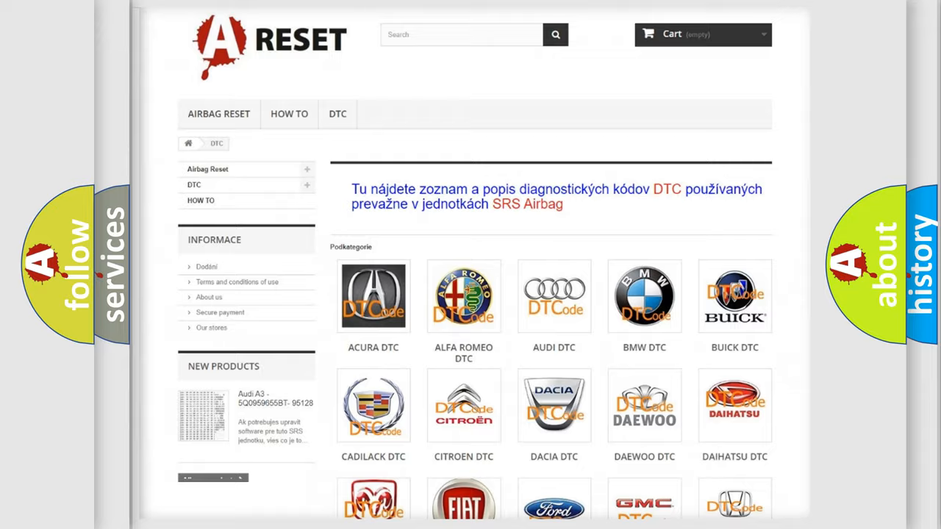
scroll("down", 3)
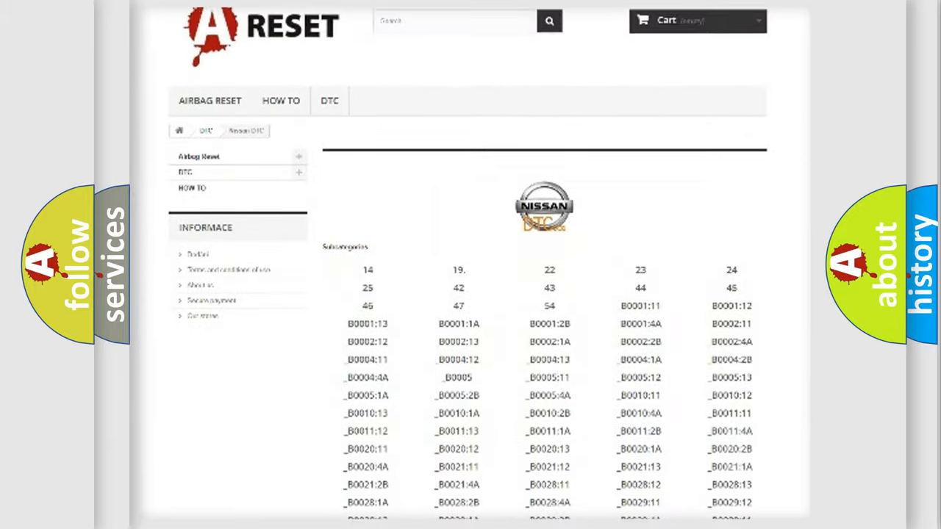
scroll("down", 3)
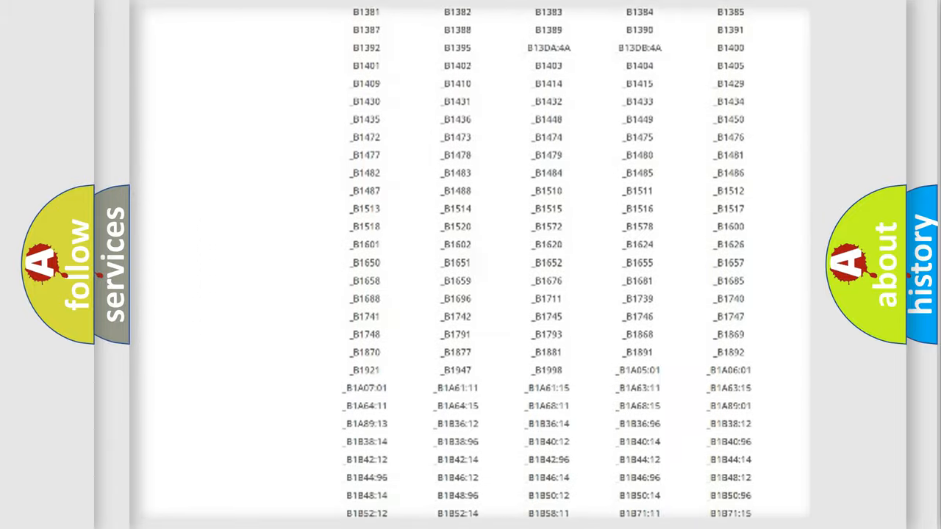
scroll("up", 3)
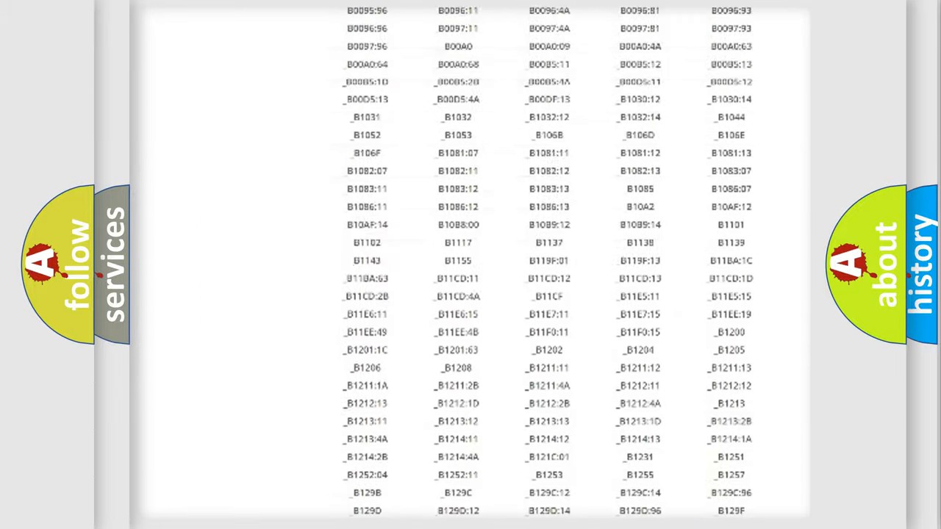
scroll("up", 3)
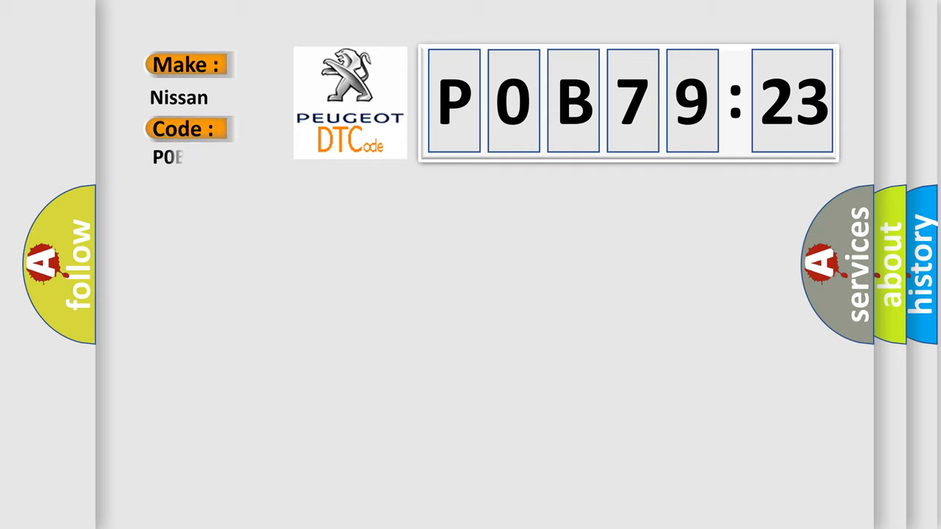
type("79123")
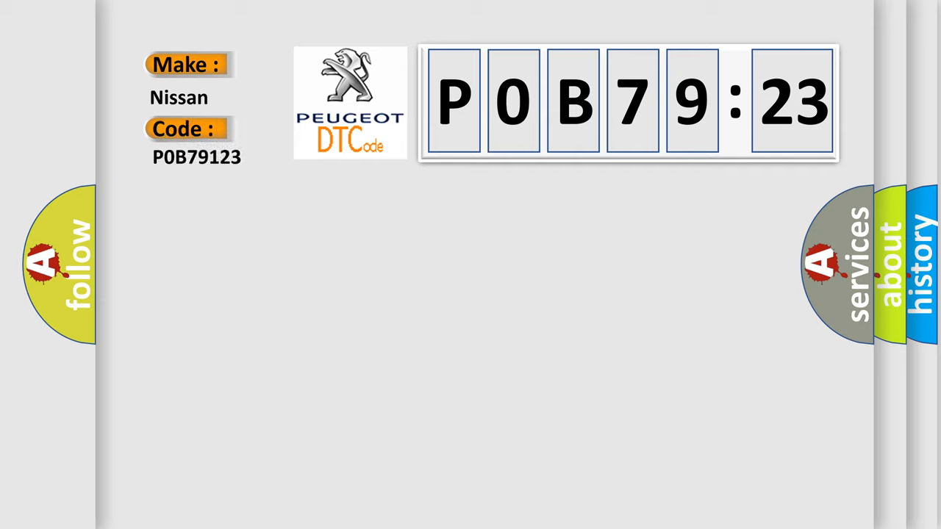